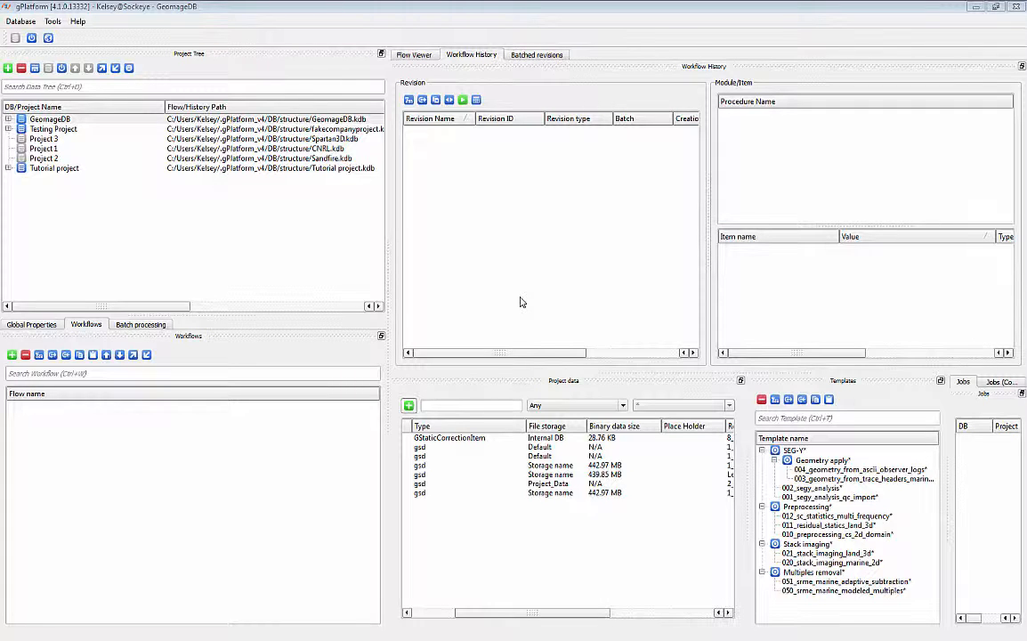
{"action": "mouse_move", "coordinate": [202, 62]}
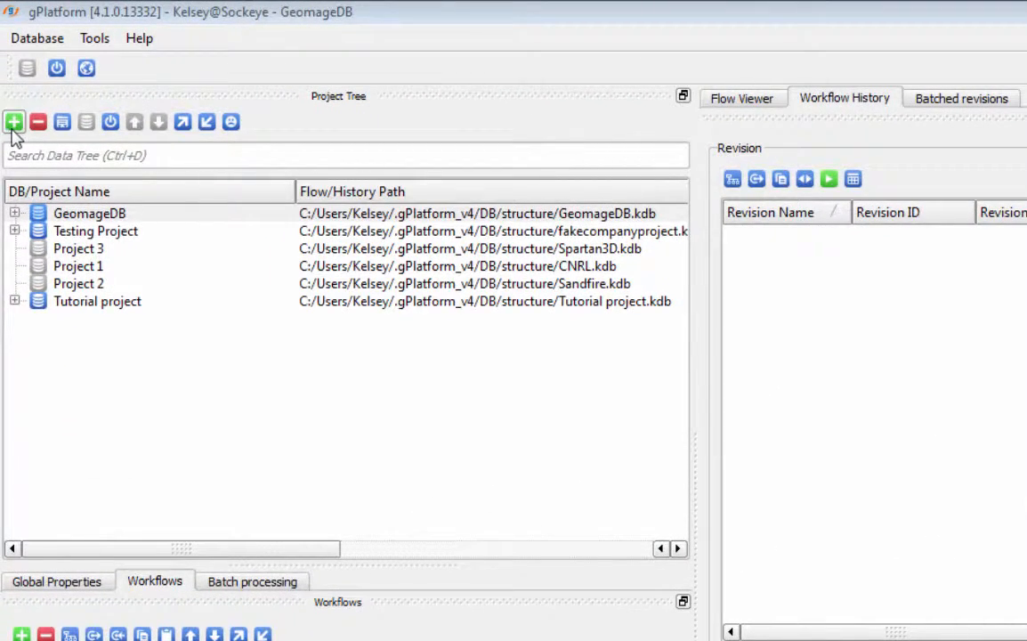
{"action": "mouse_move", "coordinate": [183, 122]}
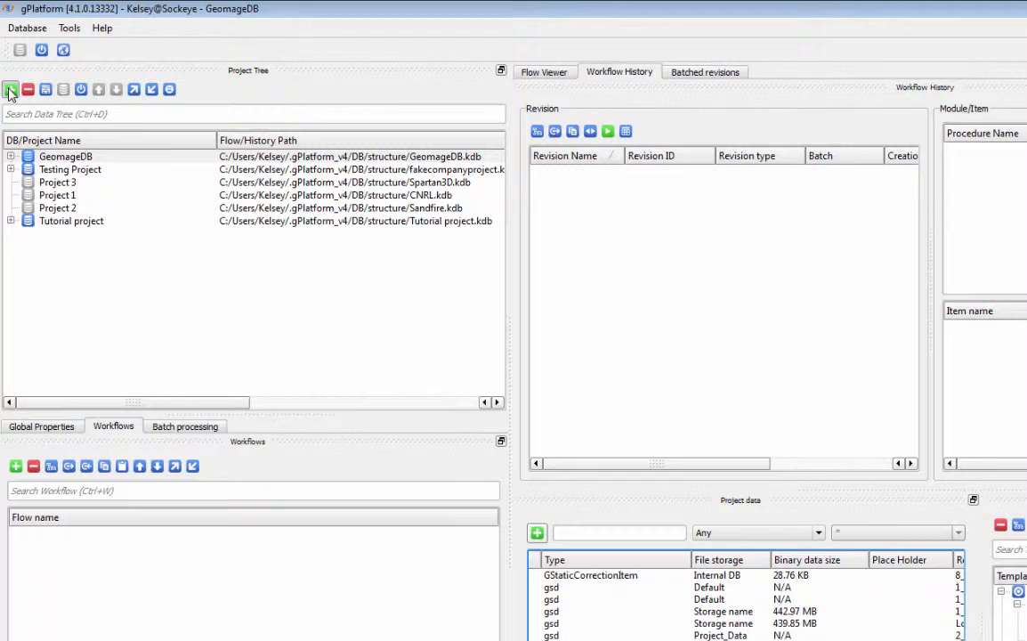
Step: Preview then cancel Create Database, and expand GeomageDB to list Land 2D and Batch projects
{"action": "left_click", "coordinate": [10, 89]}
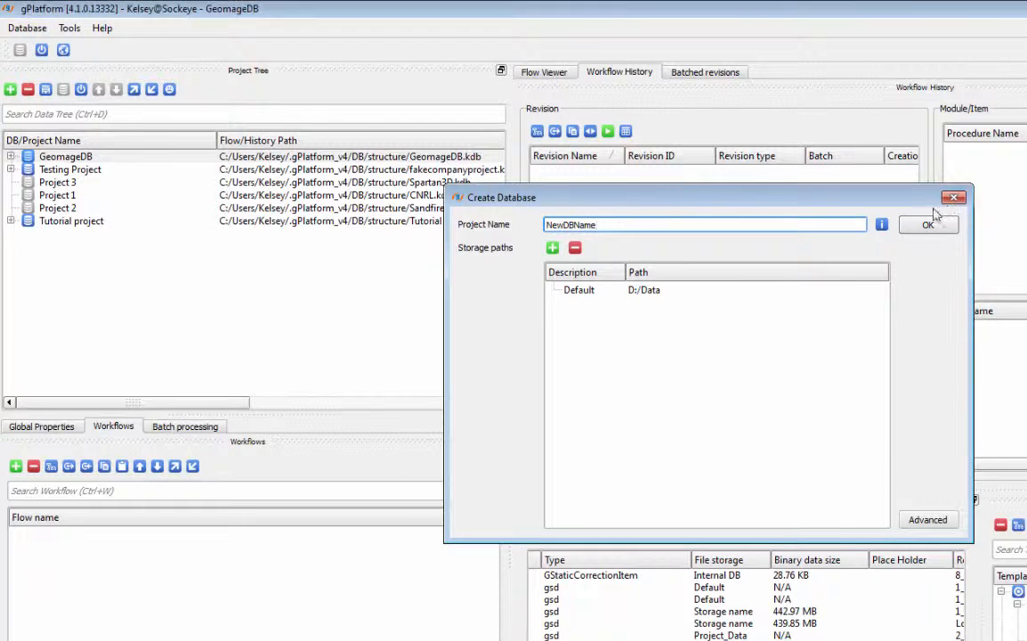
{"action": "left_click", "coordinate": [954, 196]}
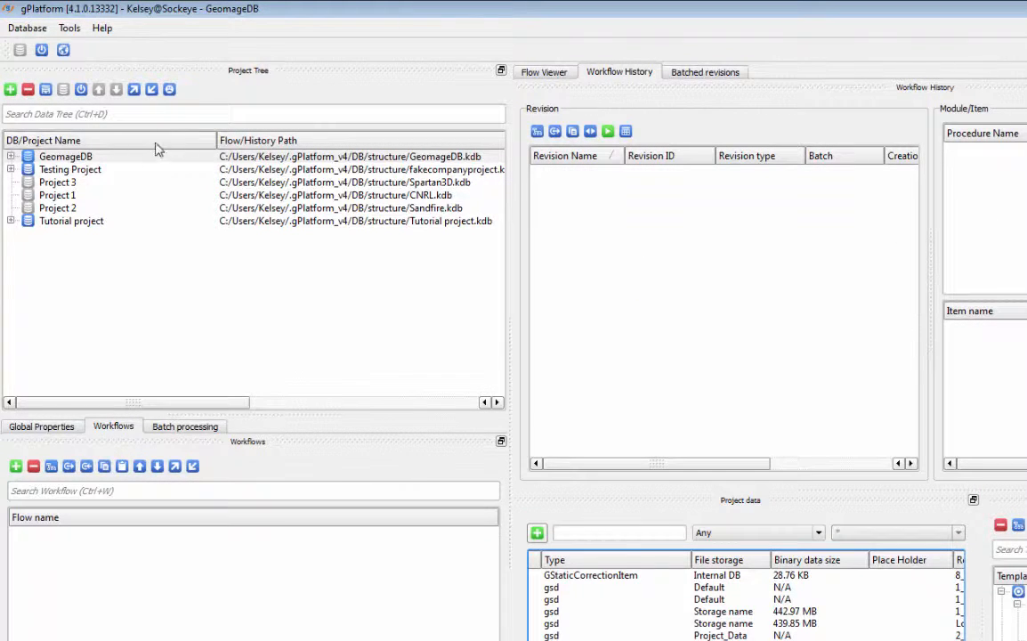
{"action": "left_click", "coordinate": [10, 155]}
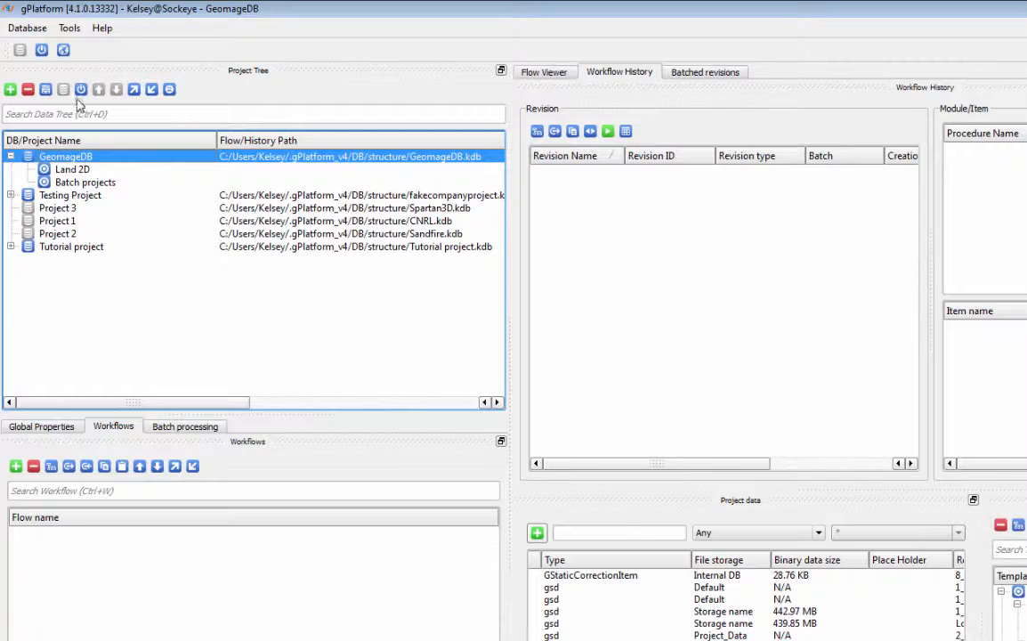
Step: Add a project named 'new' under Land 2D
{"action": "left_click", "coordinate": [72, 169]}
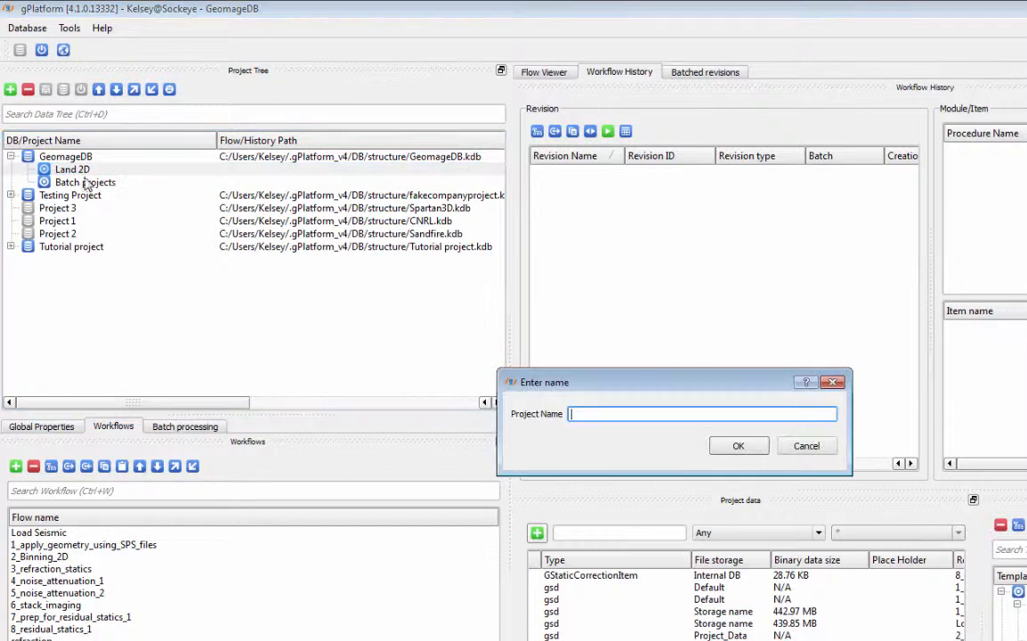
{"action": "type", "text": "n"}
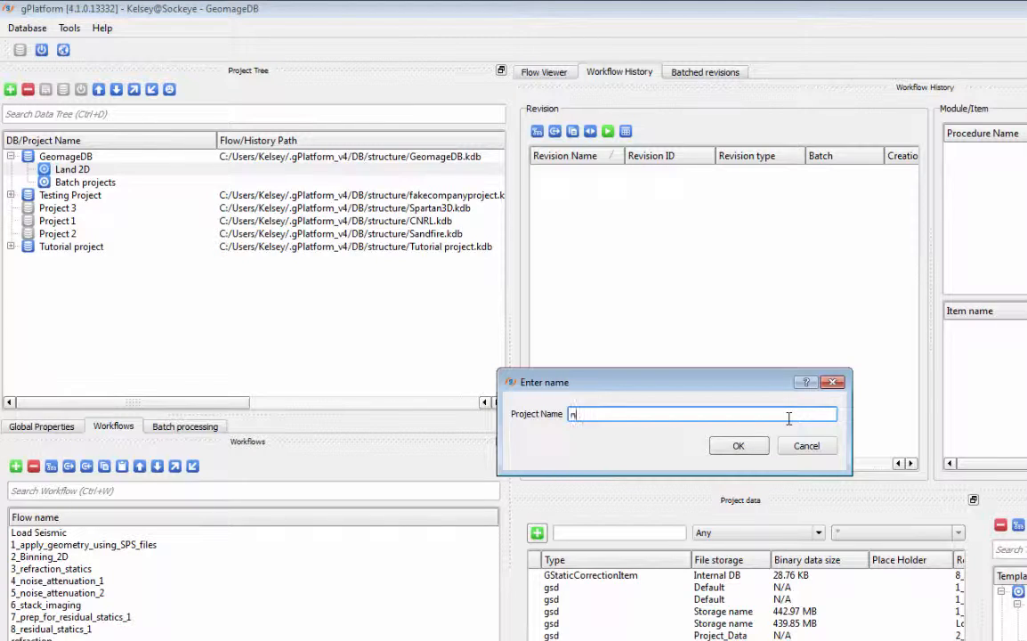
{"action": "left_click", "coordinate": [738, 445]}
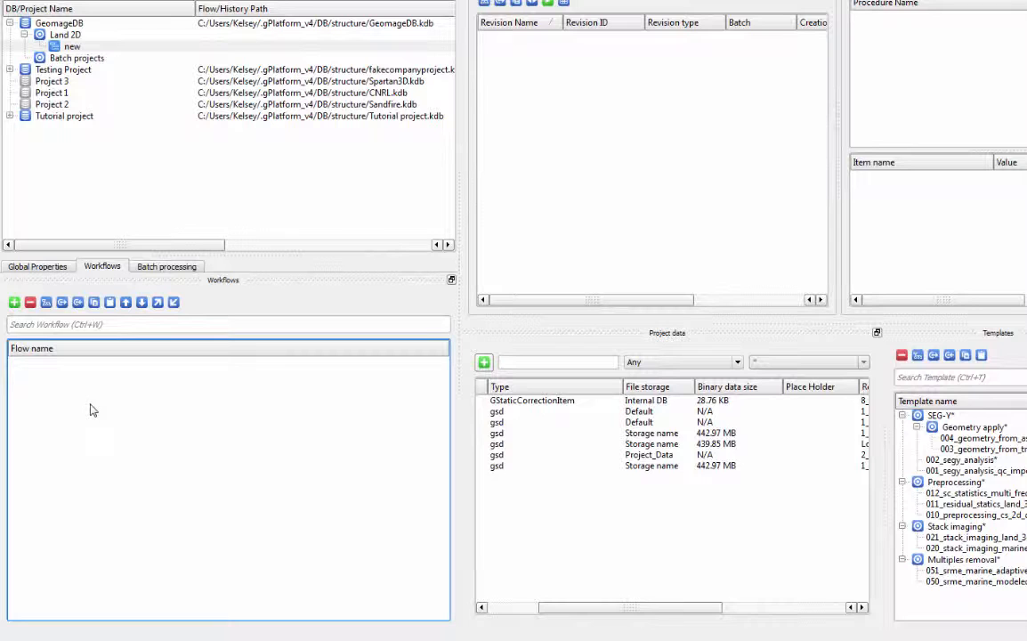
Step: Import 4_noise_attenuation_1 into 'new' and review Load SEG-Y parameters in Workflow History
{"action": "left_click", "coordinate": [63, 34]}
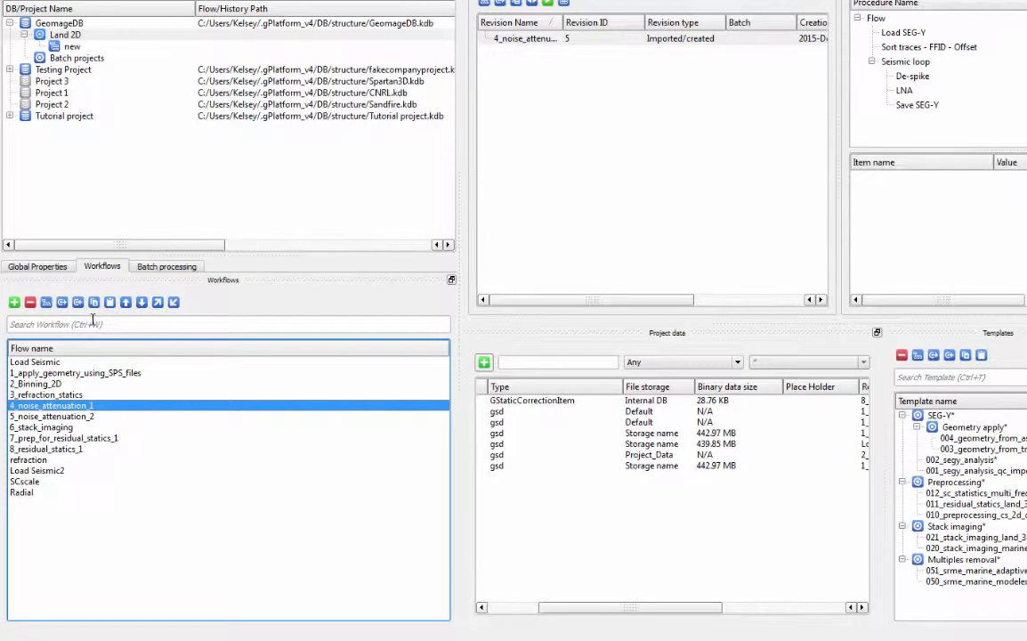
{"action": "mouse_move", "coordinate": [61, 302]}
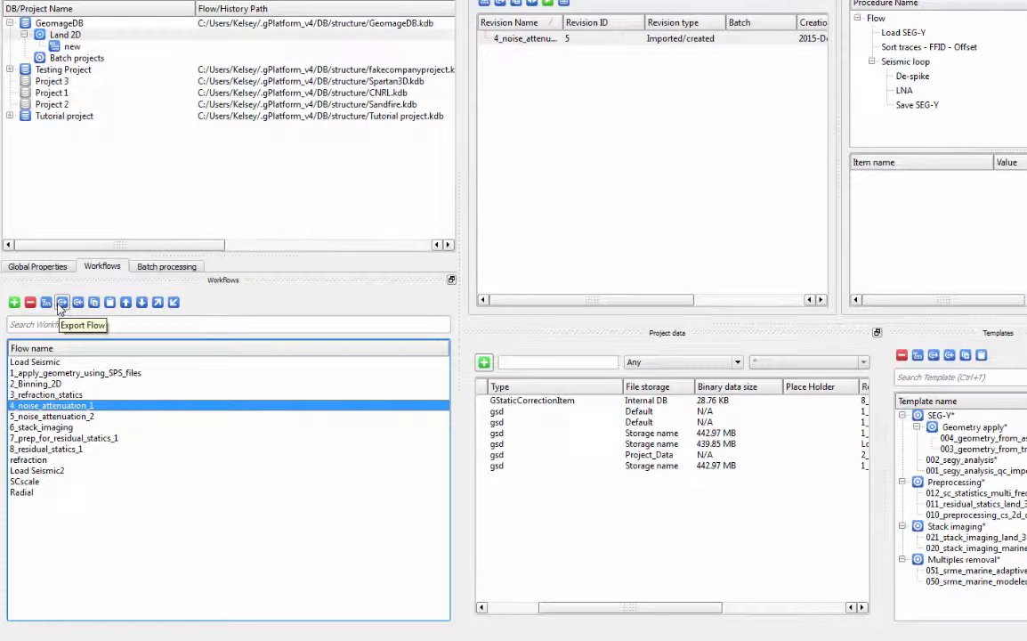
{"action": "mouse_move", "coordinate": [94, 304]}
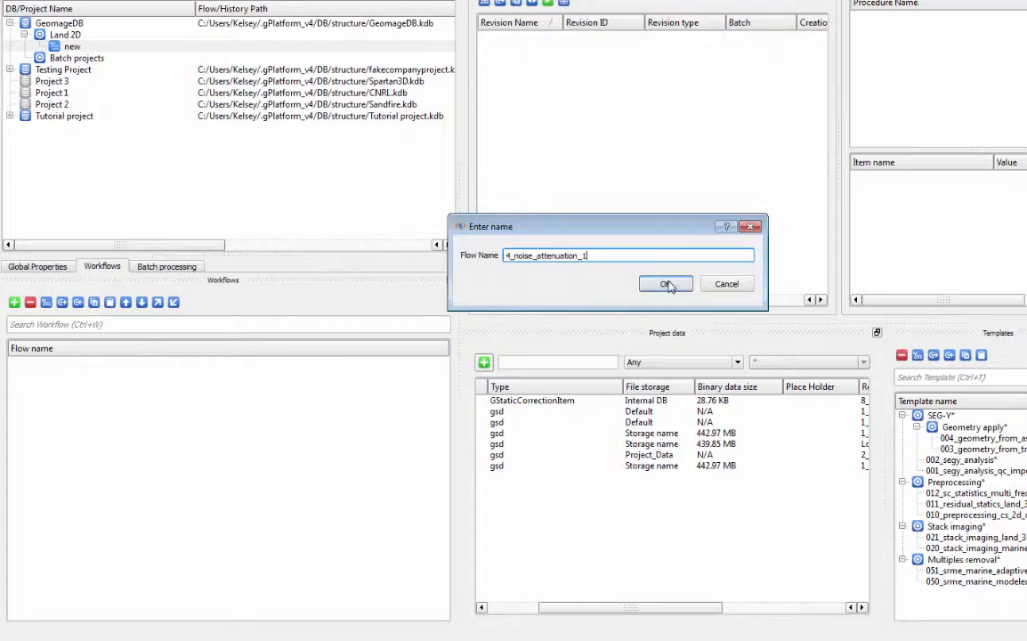
{"action": "left_click", "coordinate": [664, 283]}
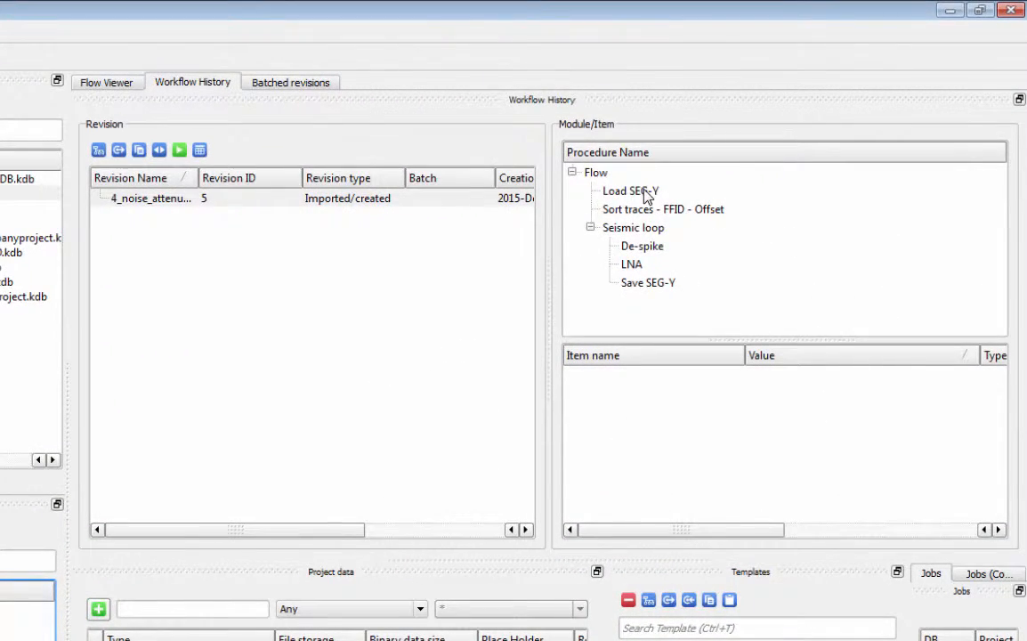
{"action": "left_click", "coordinate": [629, 190]}
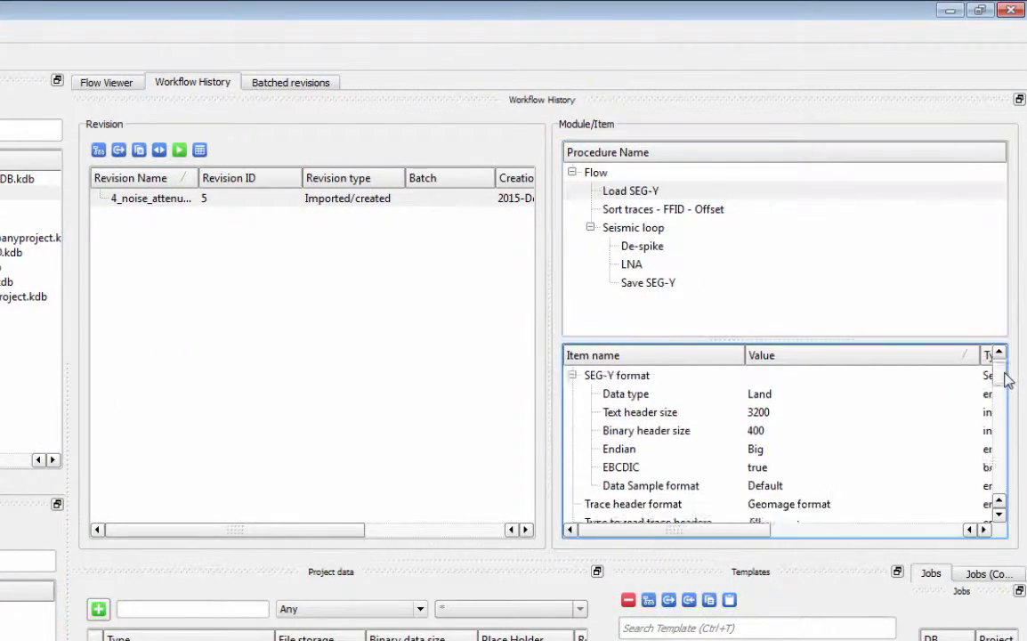
{"action": "scroll", "scroll_direction": "down", "scroll_amount": 3}
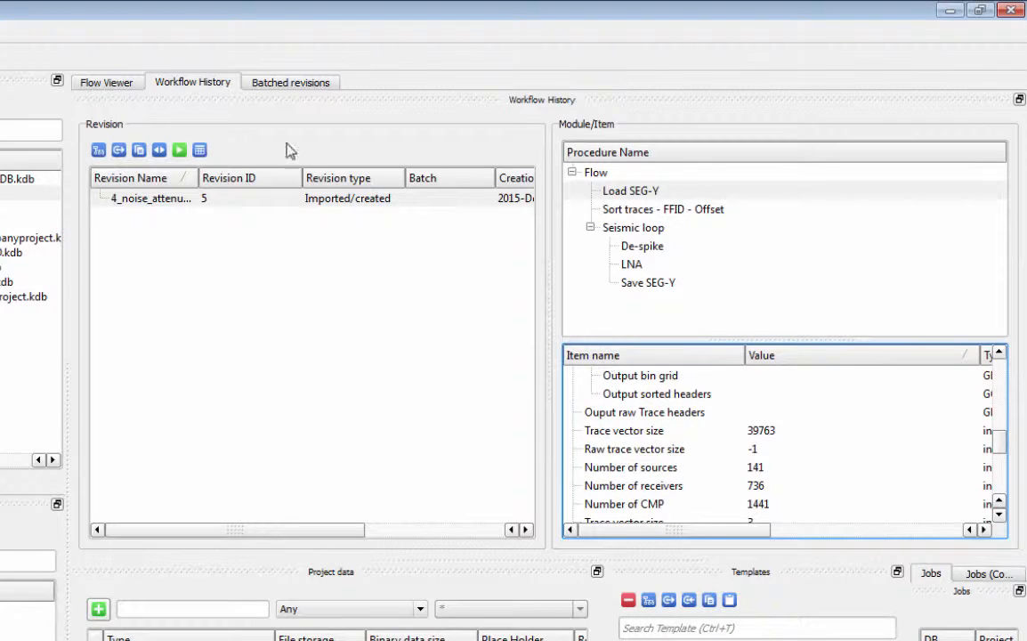
Step: Show the imported workflow in Flow Viewer, from Flow down to Save SEG-Y
{"action": "left_click", "coordinate": [106, 81]}
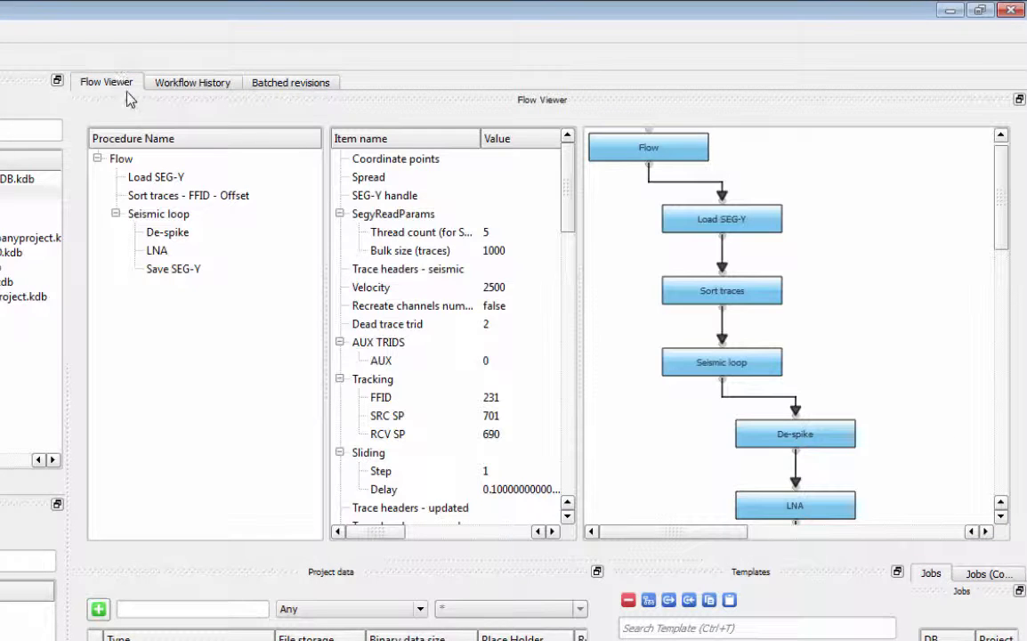
{"action": "mouse_move", "coordinate": [914, 207]}
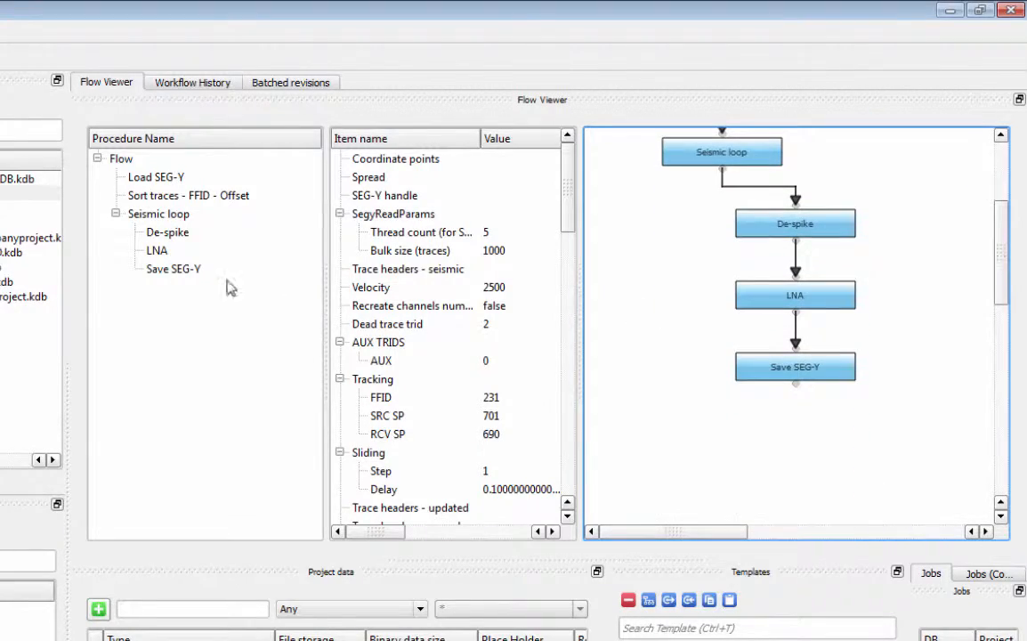
{"action": "left_click", "coordinate": [172, 267]}
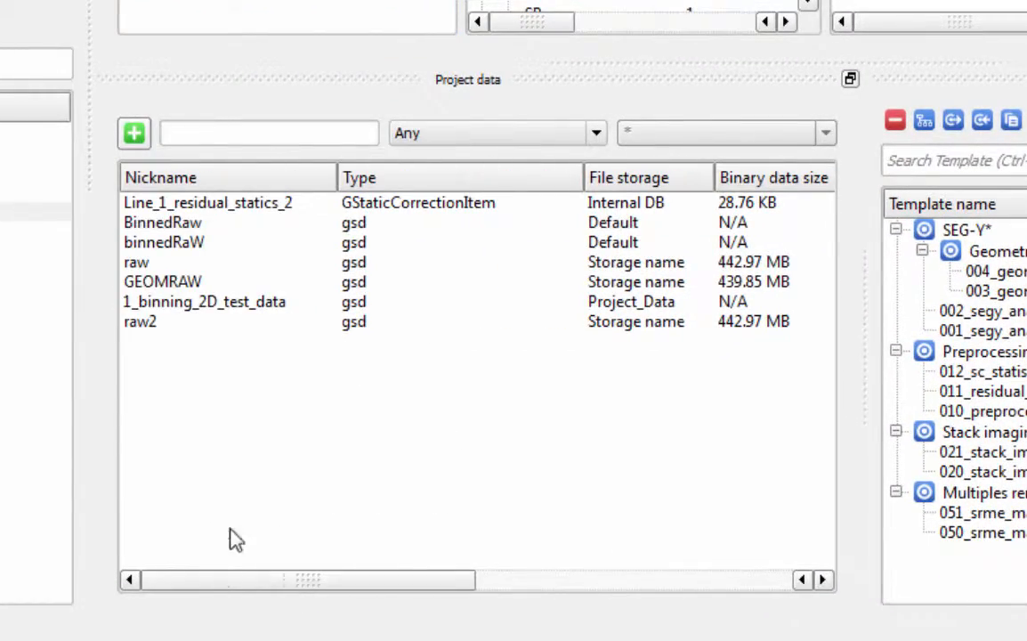
Step: Set the Project data type filter from Any to gsd
{"action": "left_click", "coordinate": [267, 132]}
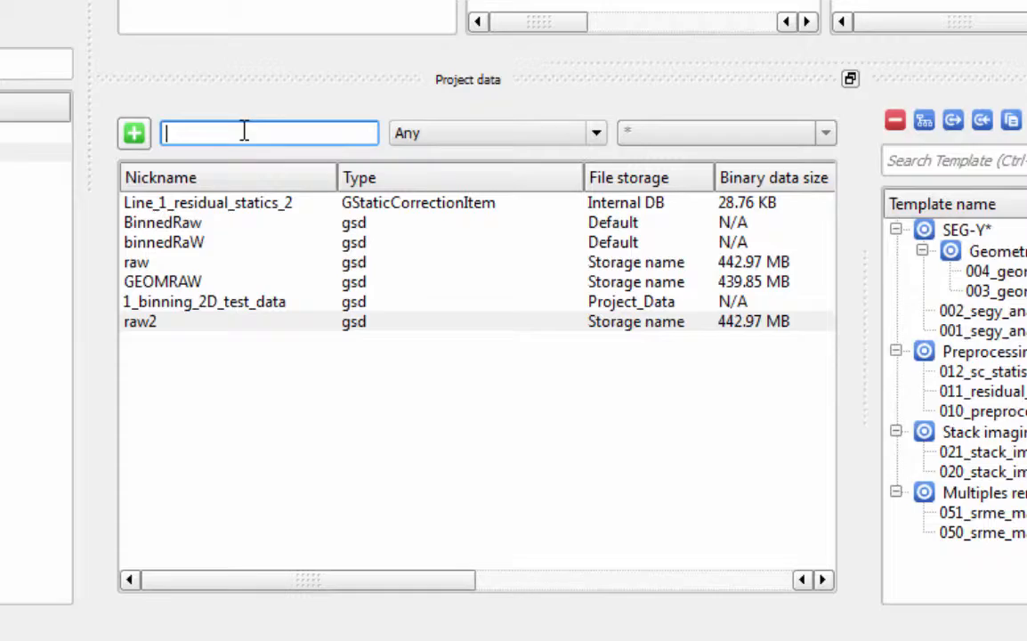
{"action": "left_click", "coordinate": [497, 133]}
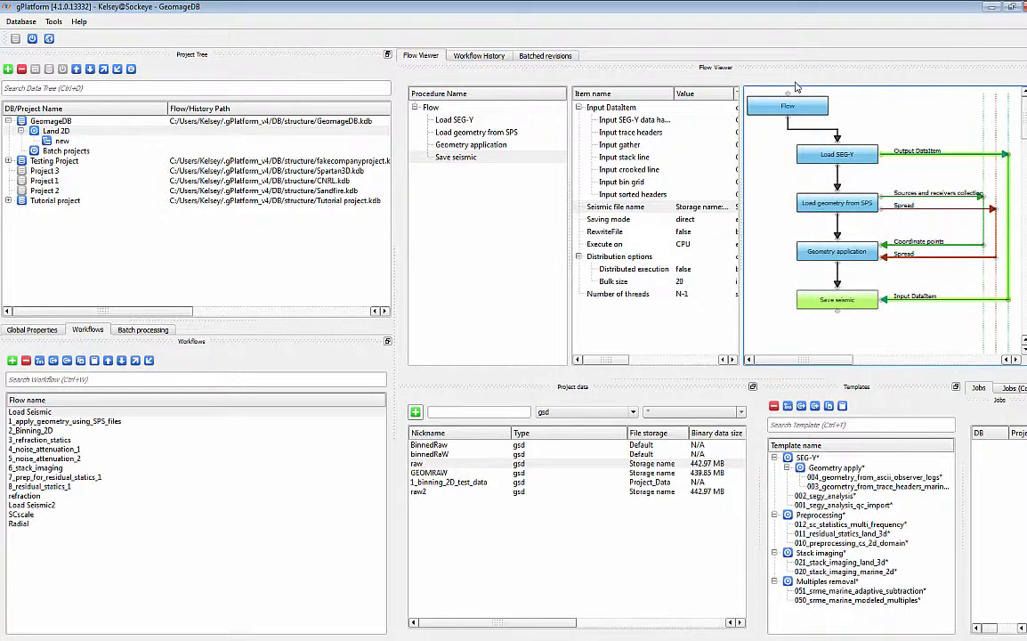
Step: Select 1_binning_2D_test_data in Workflow History and start a template from 4_noise_attenuation_1
{"action": "left_click", "coordinate": [478, 55]}
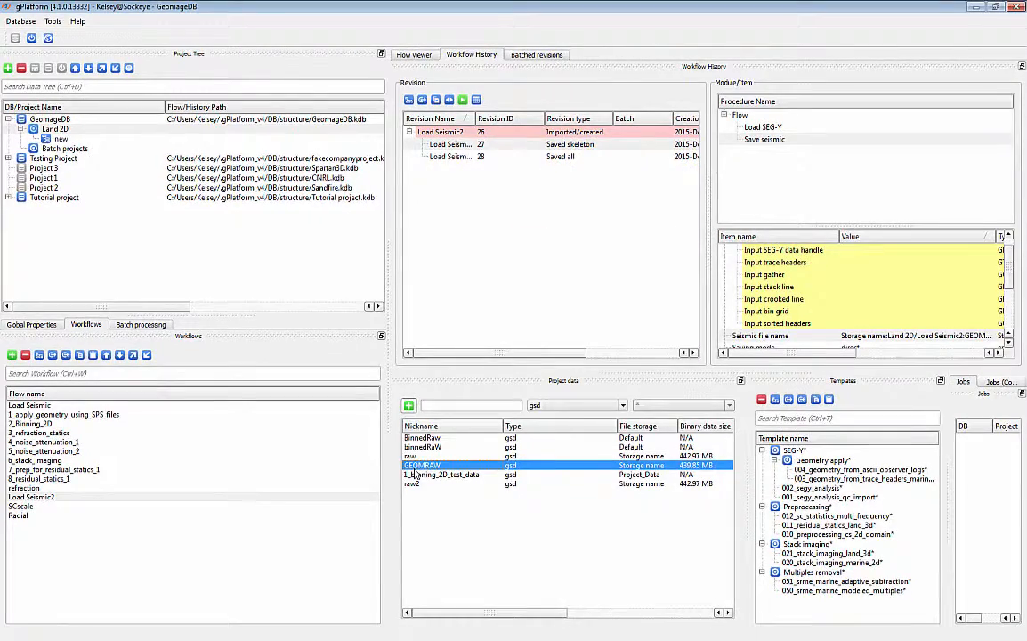
{"action": "left_click", "coordinate": [442, 473]}
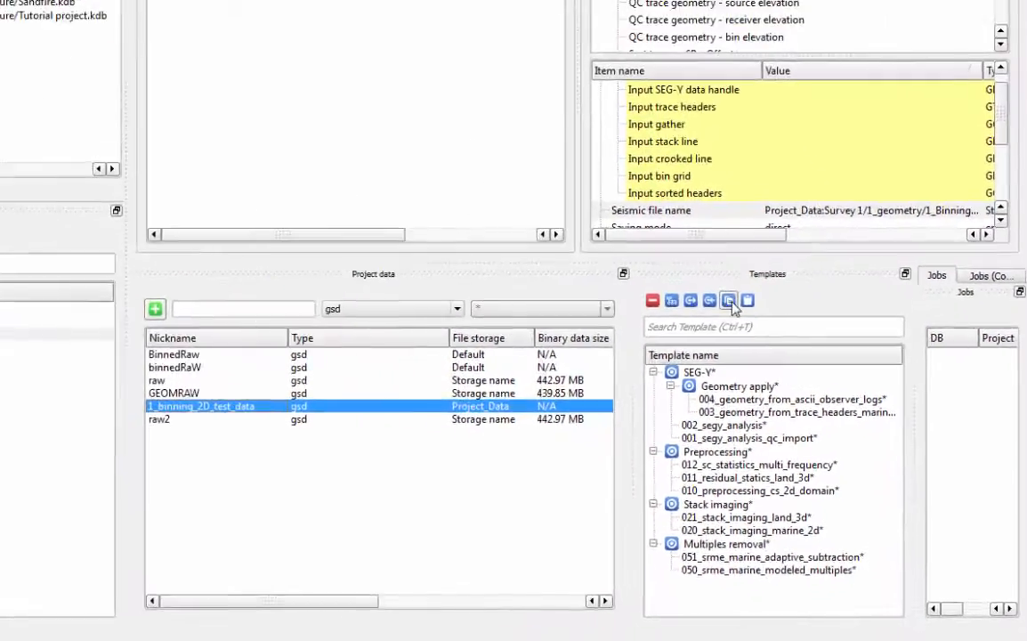
{"action": "left_click", "coordinate": [728, 300]}
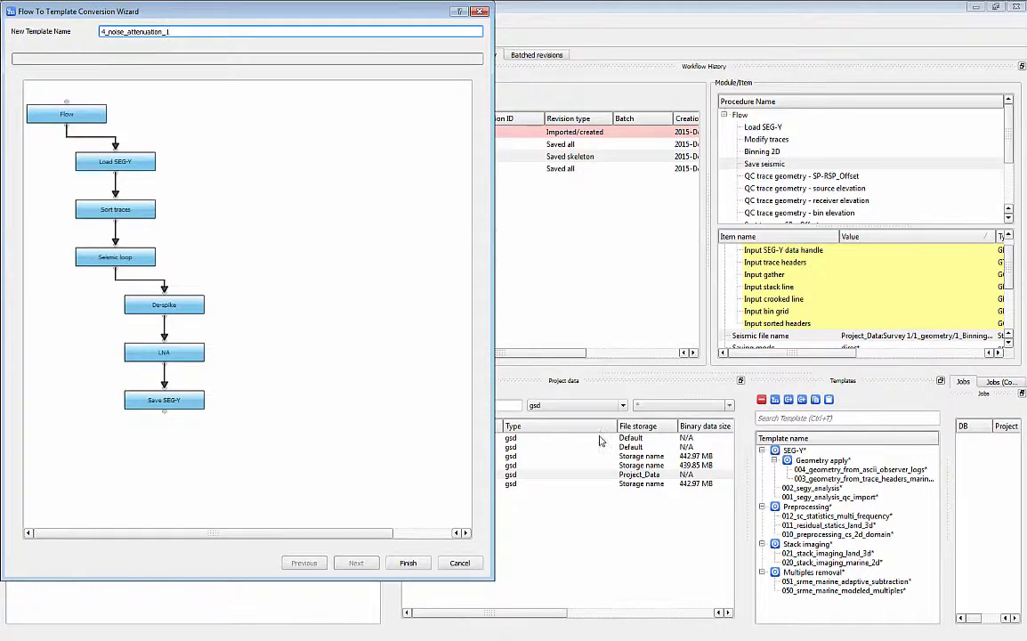